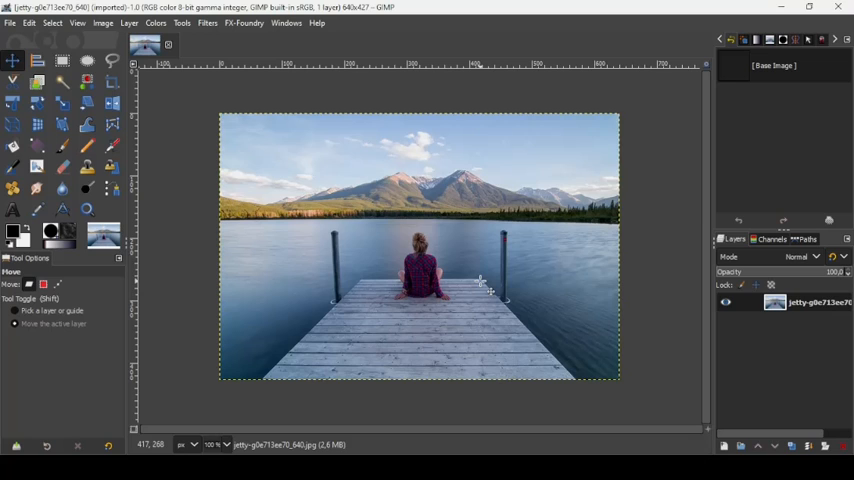
mouse_move(460, 262)
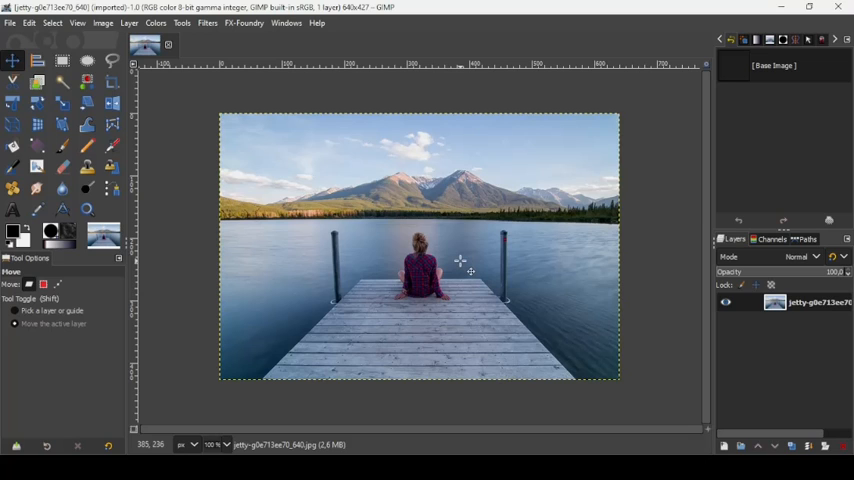
mouse_move(456, 224)
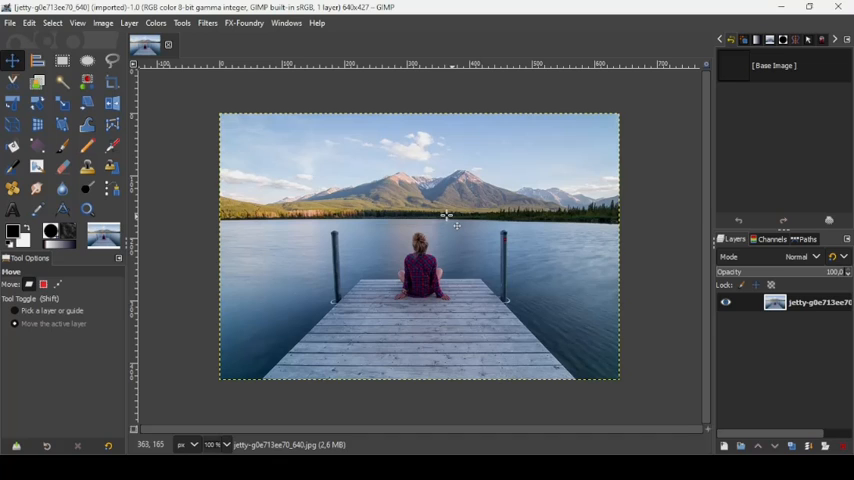
mouse_move(520, 296)
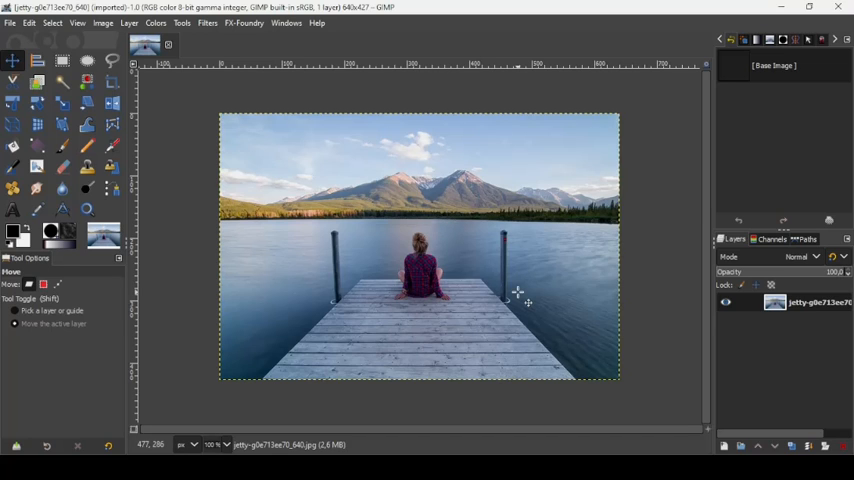
mouse_move(518, 268)
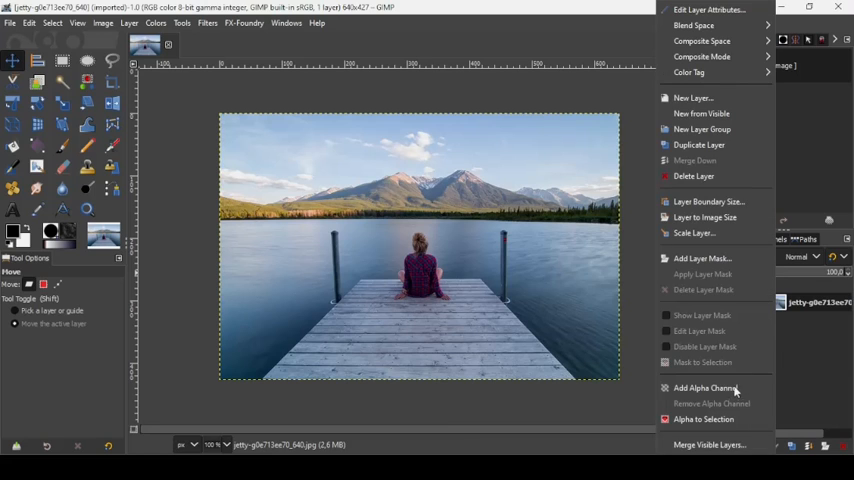
- Add an alpha channel to the dock photo's layer
click(702, 388)
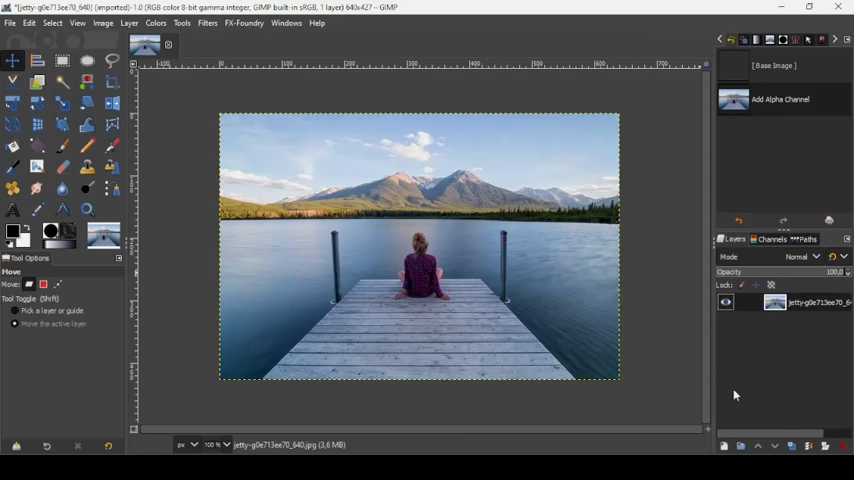
mouse_move(242, 108)
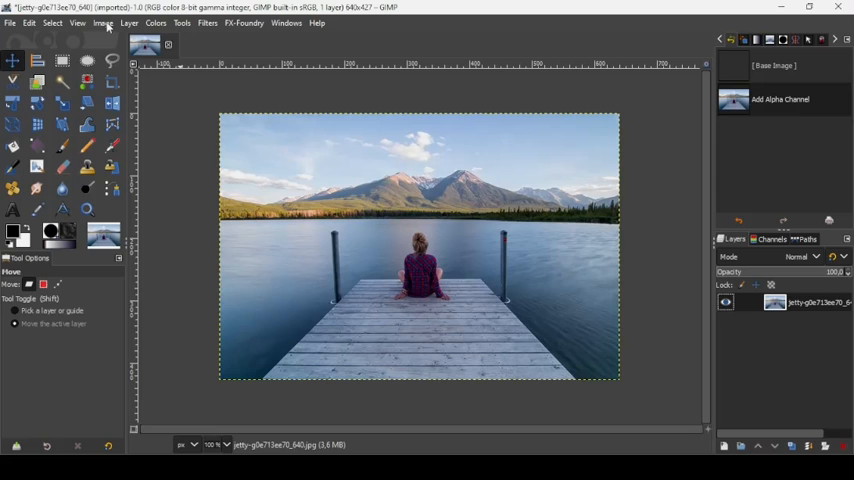
- Add a horizontal guide at 50% via New Guide (by Percent)
click(102, 24)
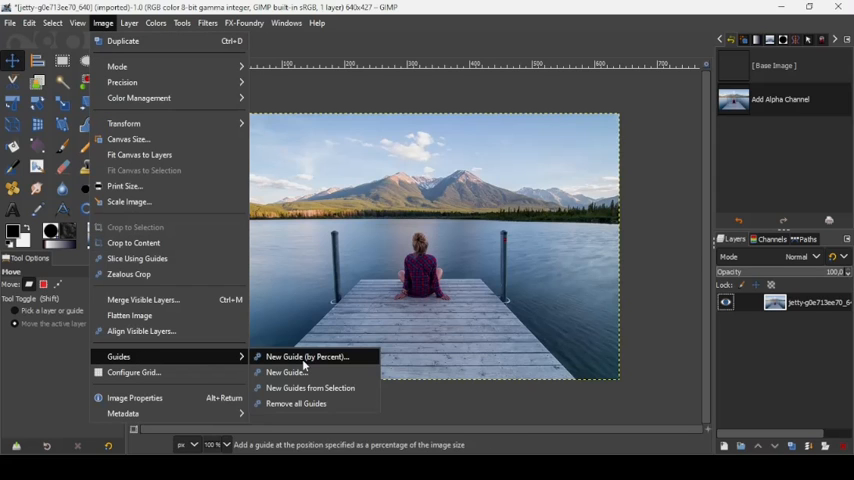
click(288, 372)
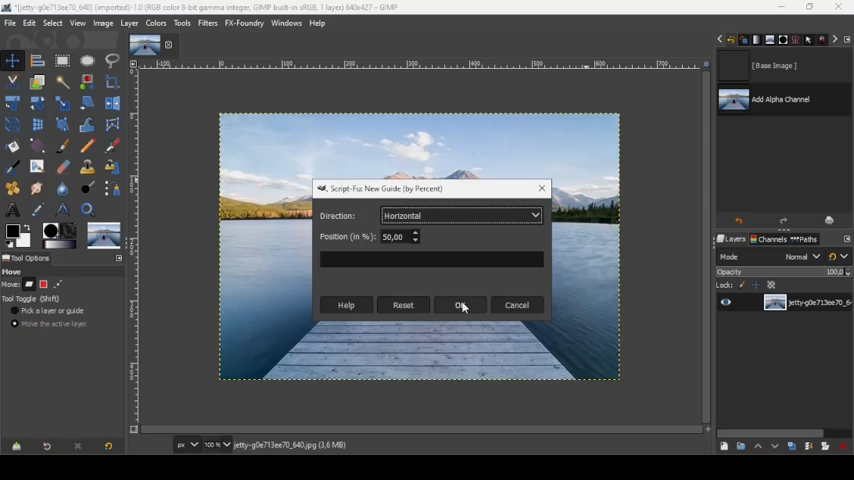
click(462, 304)
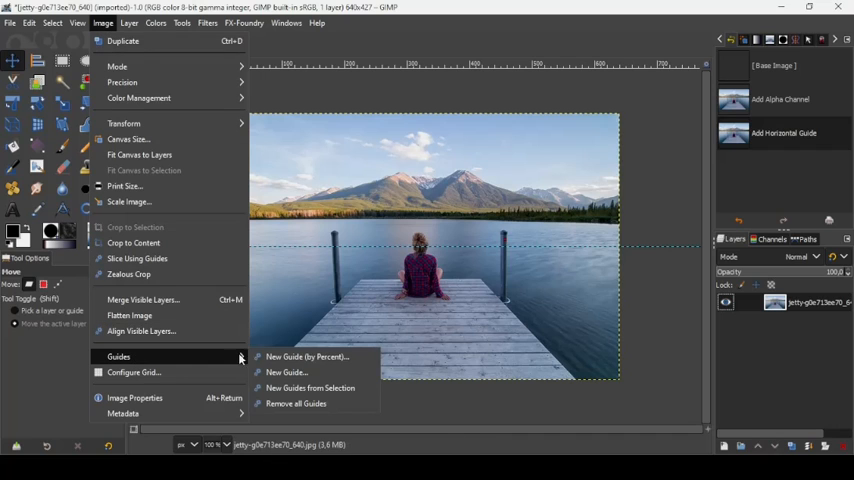
- Add a vertical guide at 50% so the guides cross at the photo's centre
click(308, 356)
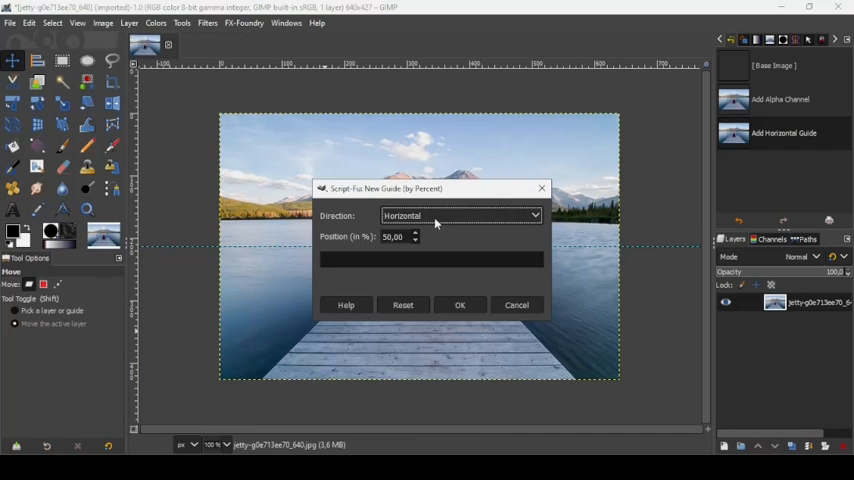
mouse_move(458, 220)
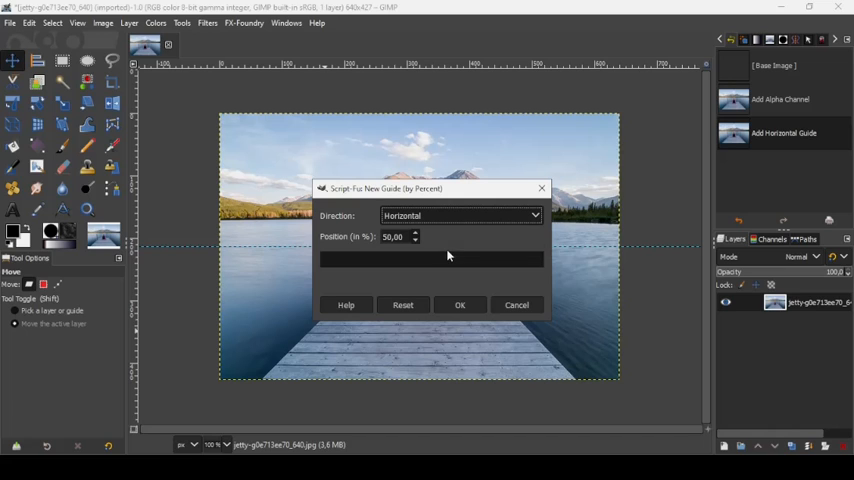
click(460, 216)
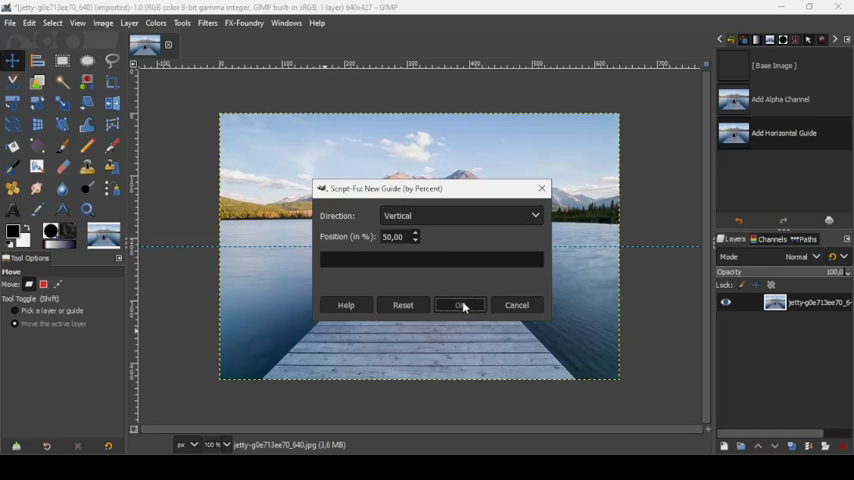
click(460, 304)
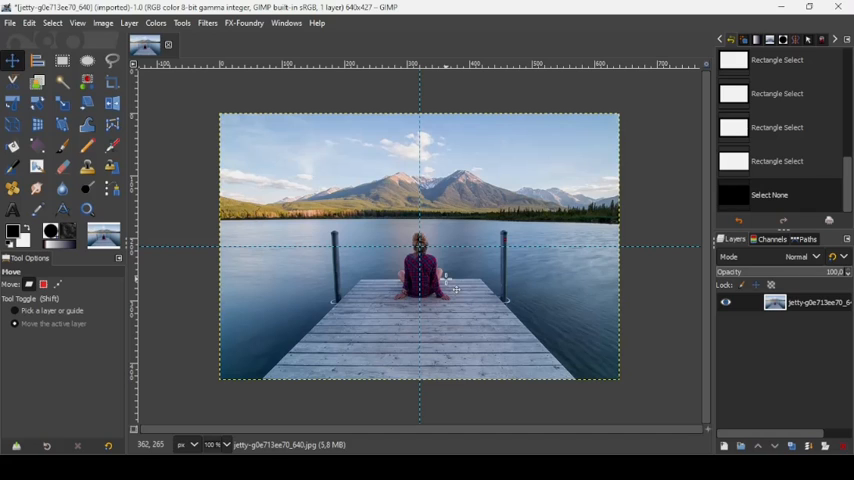
- Draw a rectangular selection expanding from the guide intersection, inset from all edges
click(62, 60)
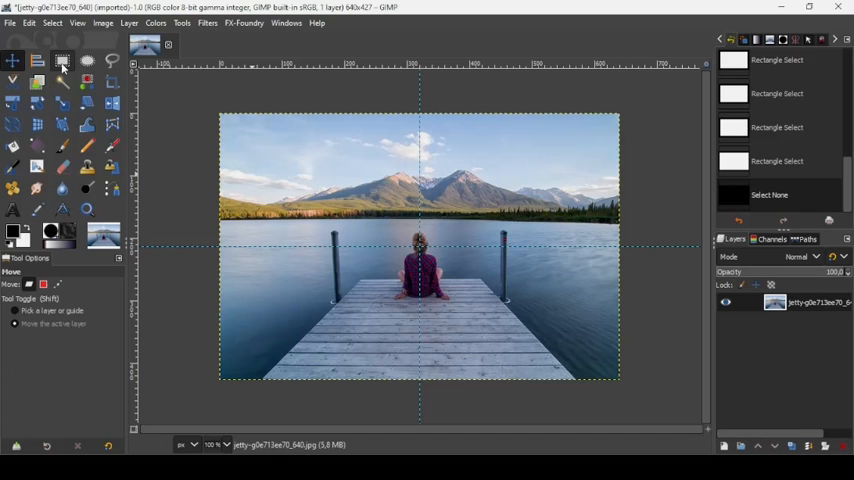
click(60, 60)
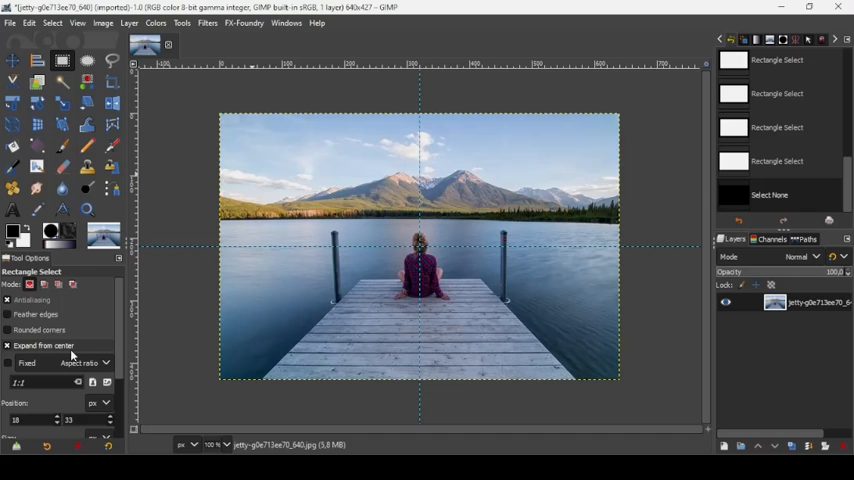
click(8, 344)
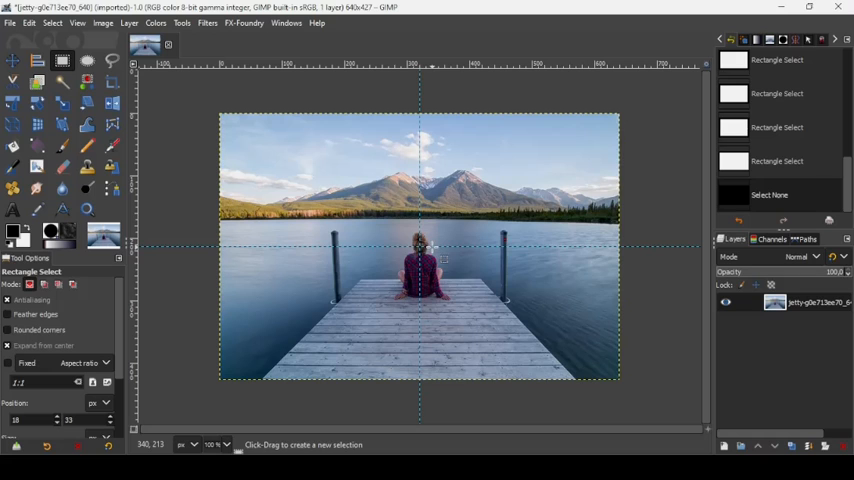
mouse_move(424, 252)
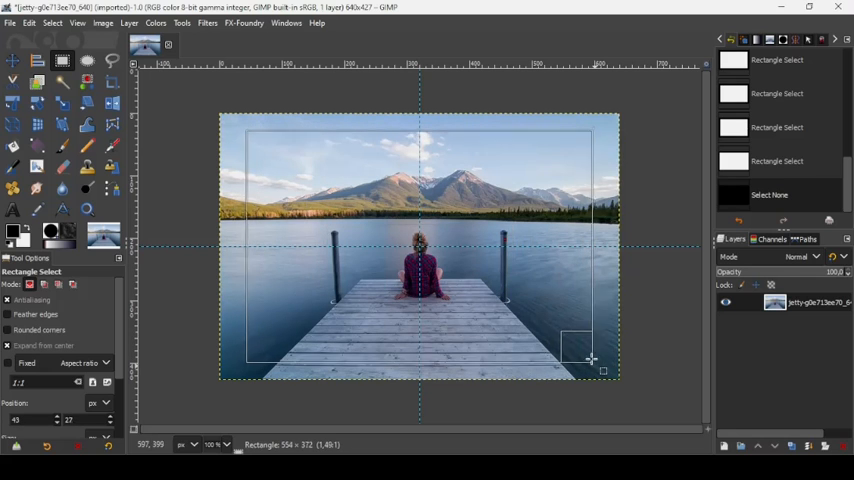
drag(604, 372, 596, 364)
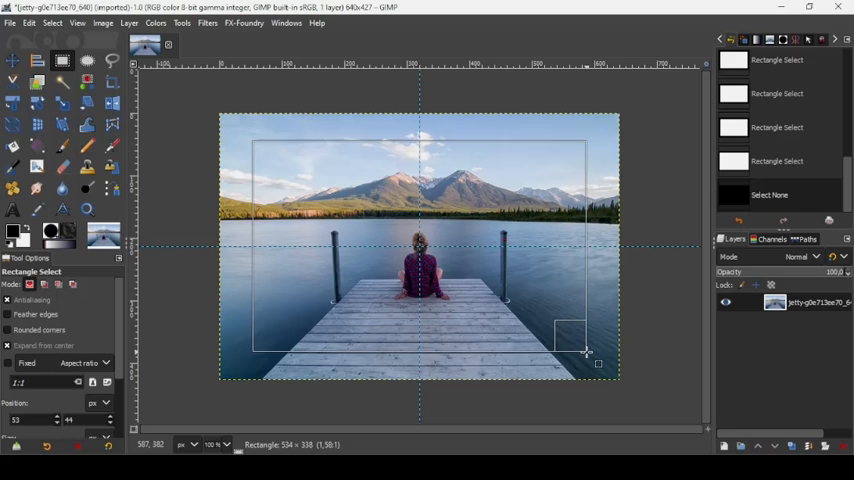
drag(588, 352, 584, 350)
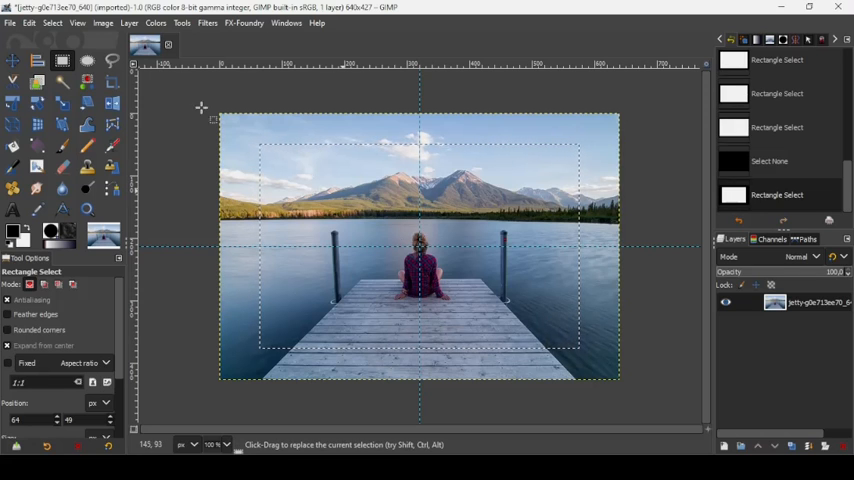
- Feather the centred selection by 100 px
click(52, 24)
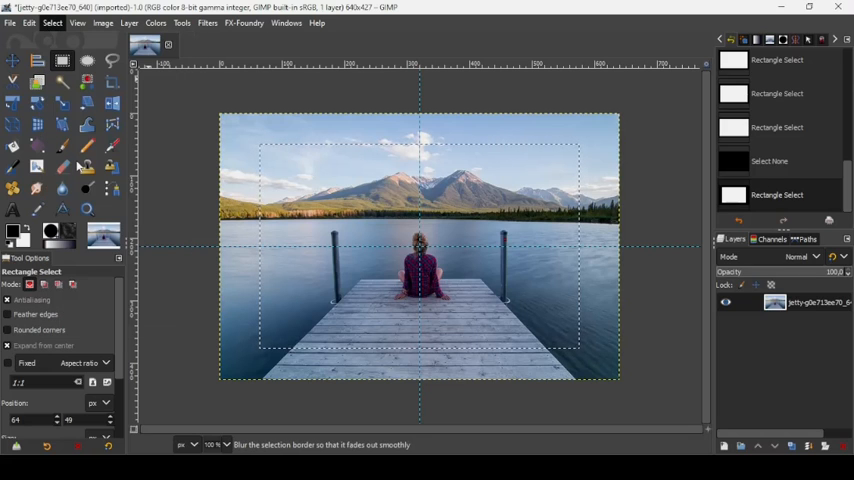
click(52, 22)
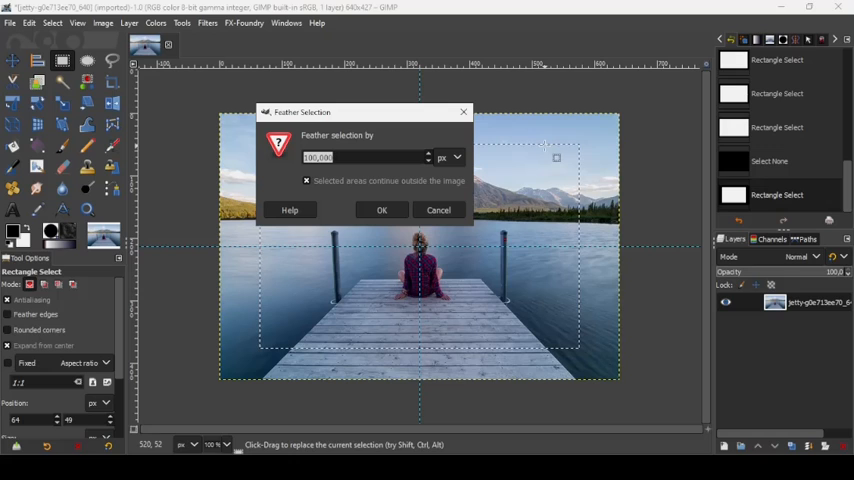
mouse_move(590, 192)
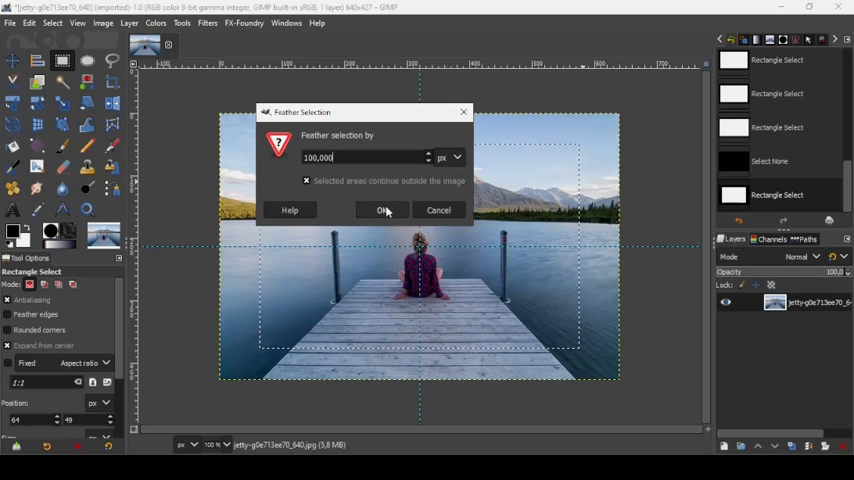
click(382, 210)
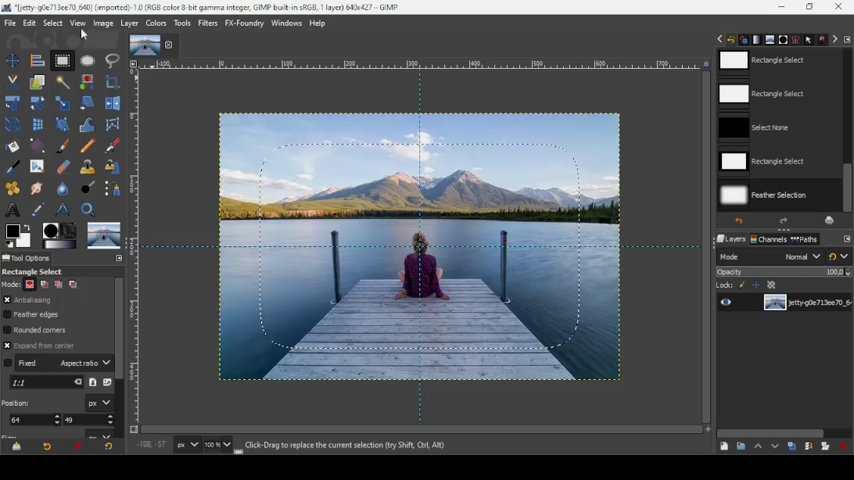
- Invert the selection to the photo's outer edges and clear them to transparency
click(52, 24)
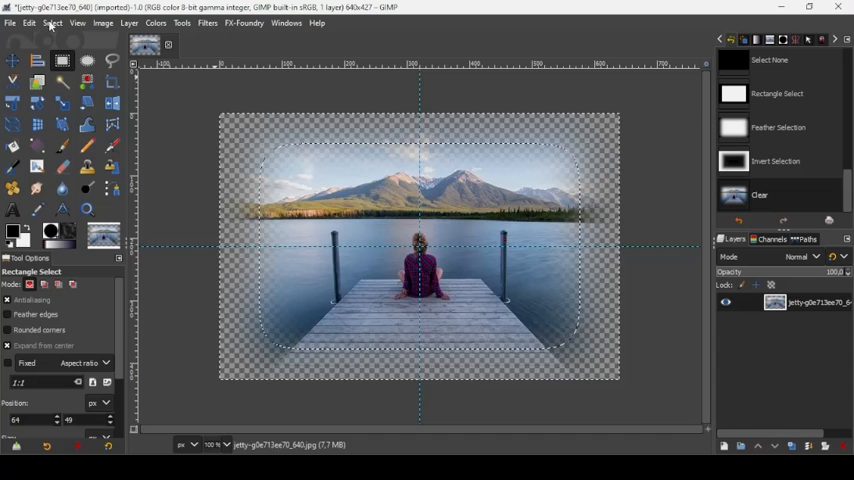
- Deselect everything and remove all guides from the image
click(52, 24)
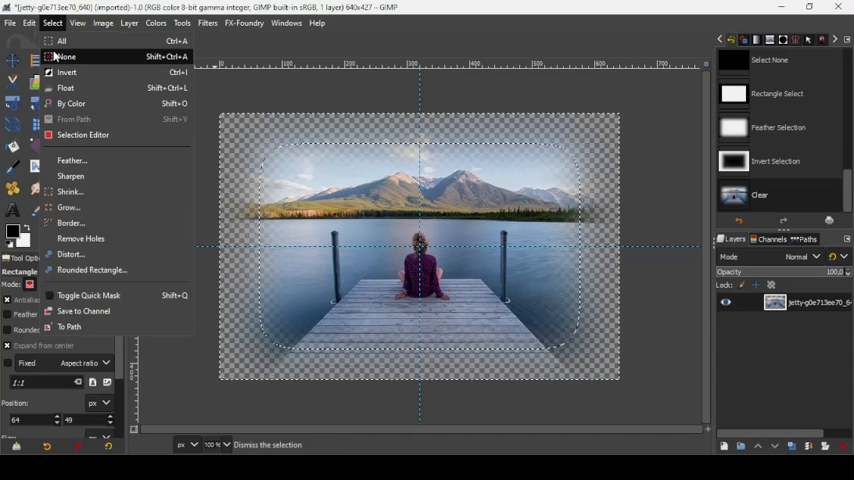
click(64, 56)
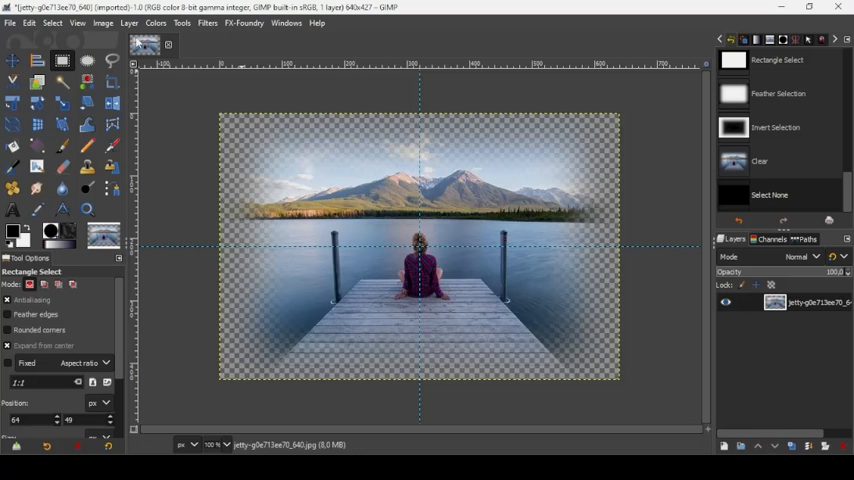
click(102, 24)
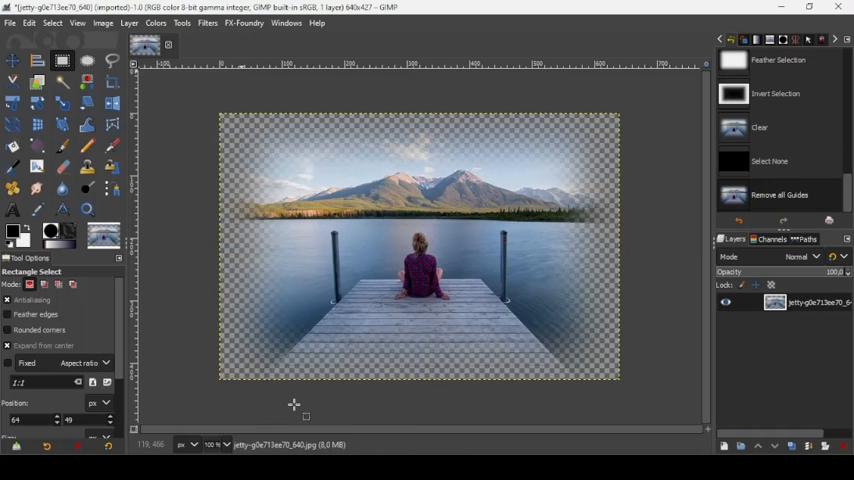
mouse_move(400, 136)
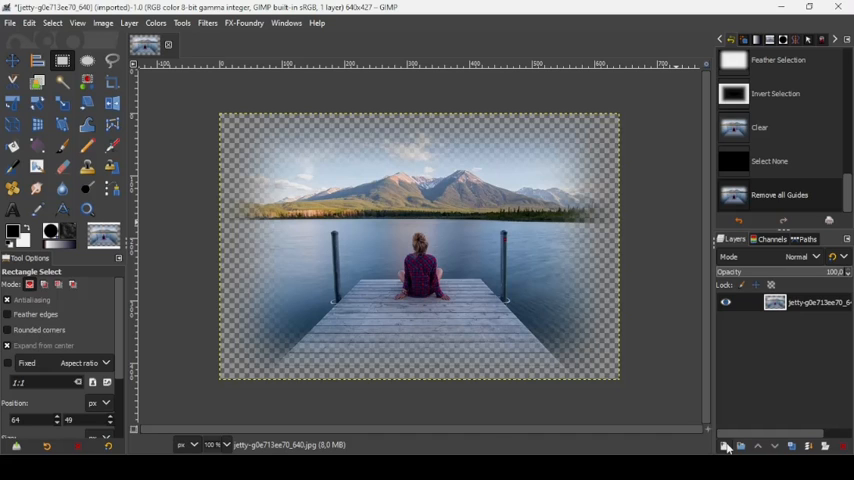
- Start a new layer named beginning with 'N', filled with transparency
click(724, 448)
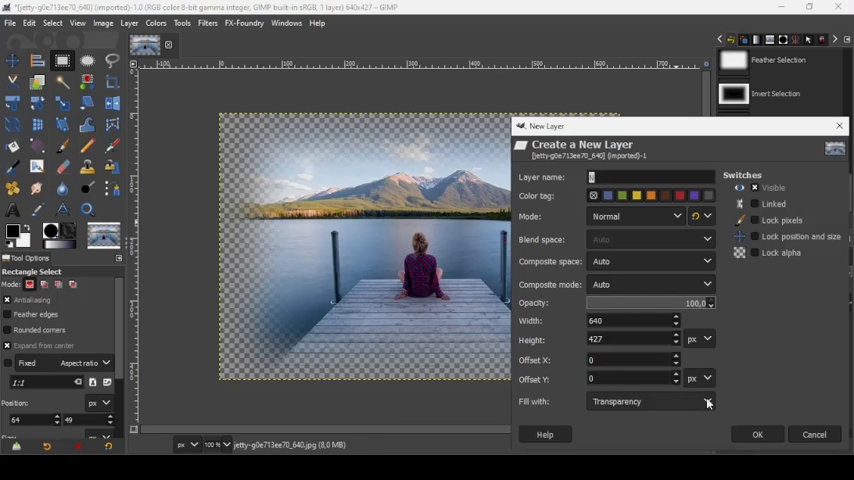
text(N)
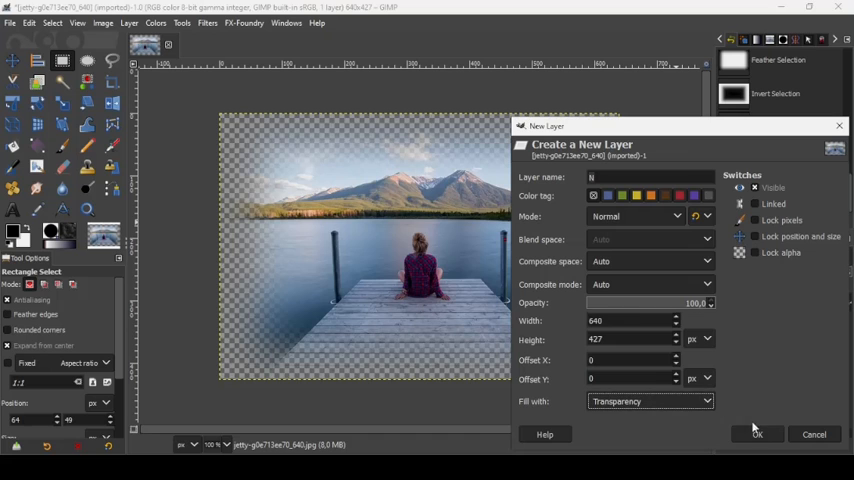